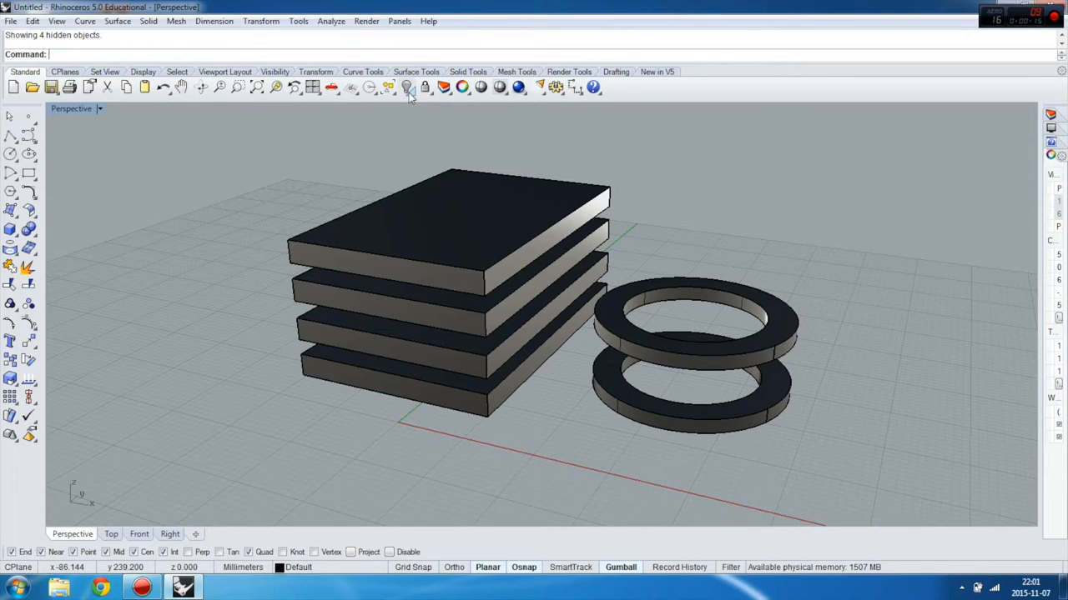
{"action": "mouse_move", "coordinate": [407, 87]}
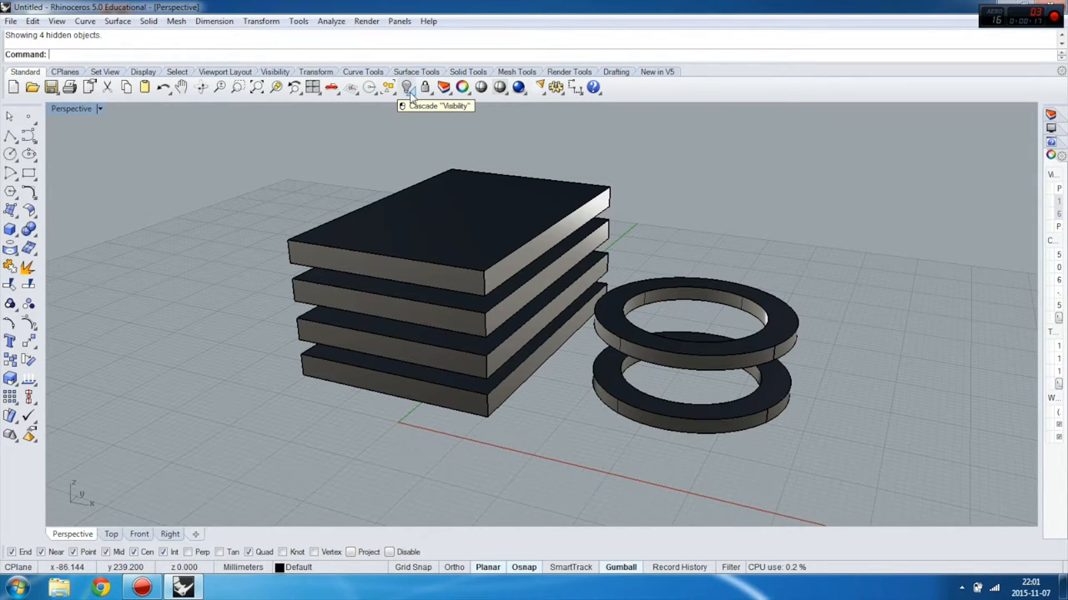
Select both middle slabs and hide everything else with Hide Unselected.
{"action": "left_click", "coordinate": [407, 87]}
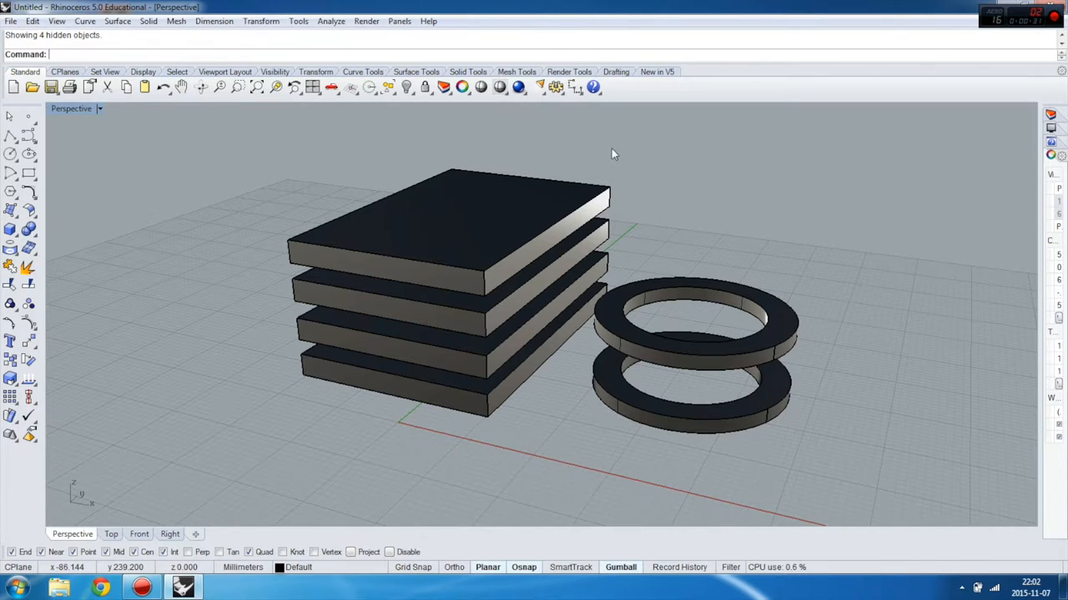
{"action": "mouse_move", "coordinate": [597, 158]}
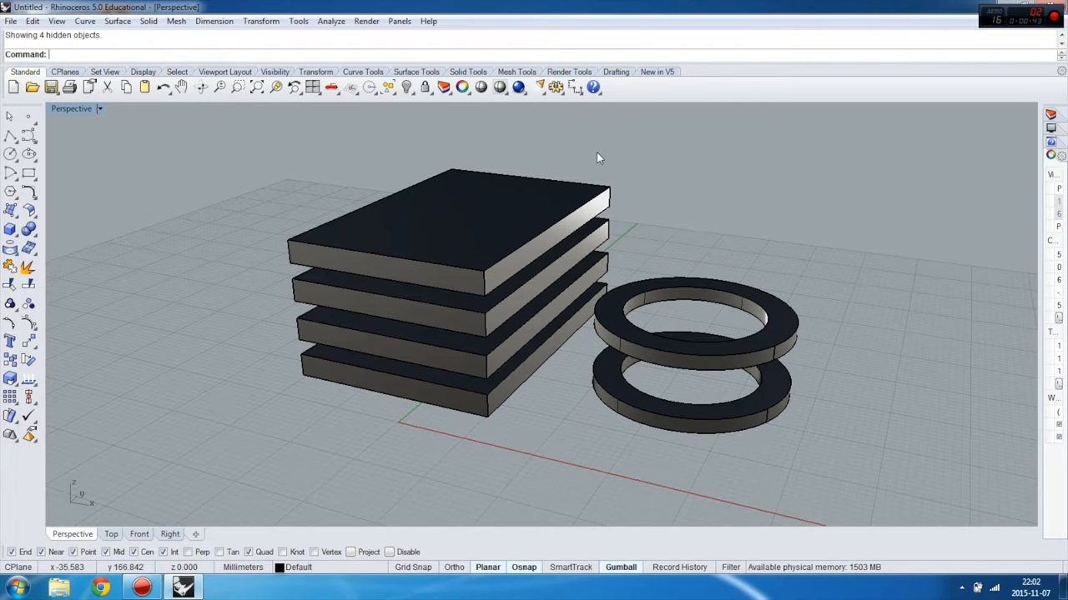
{"action": "mouse_move", "coordinate": [447, 444]}
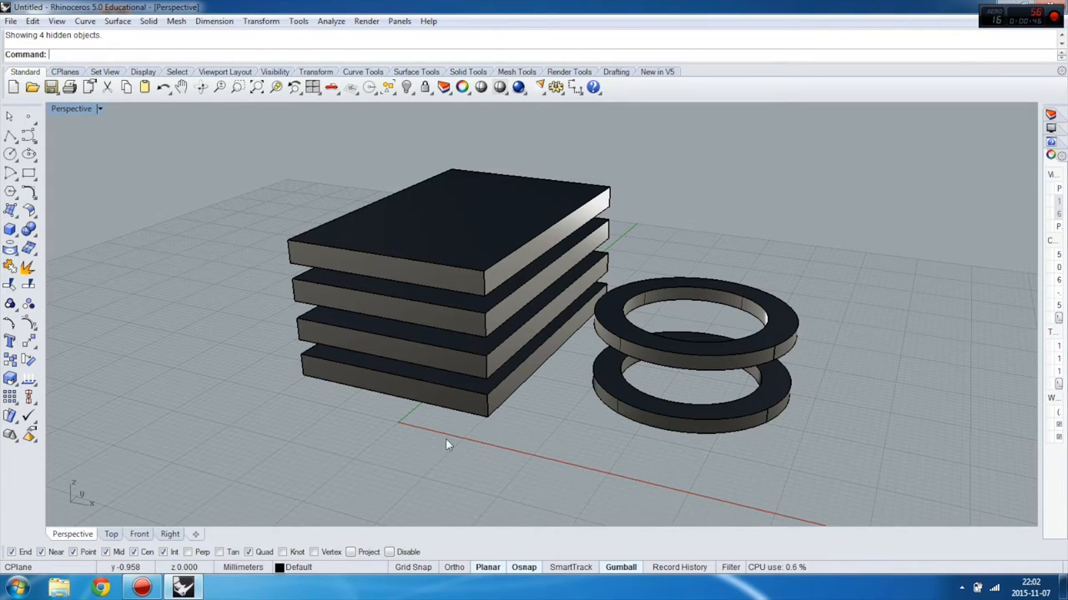
{"action": "mouse_move", "coordinate": [280, 230]}
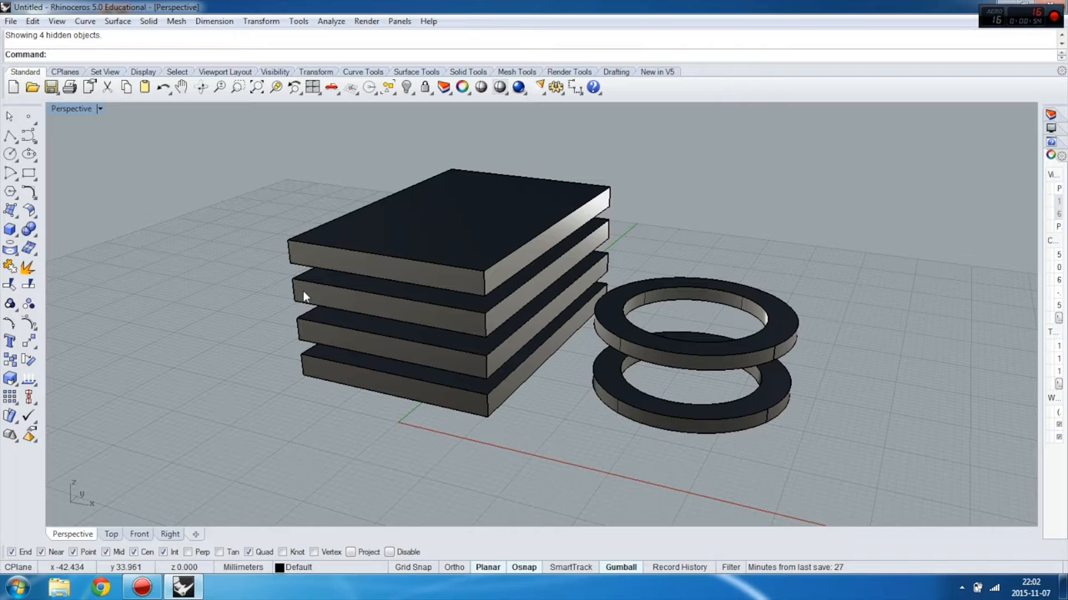
{"action": "mouse_move", "coordinate": [320, 333]}
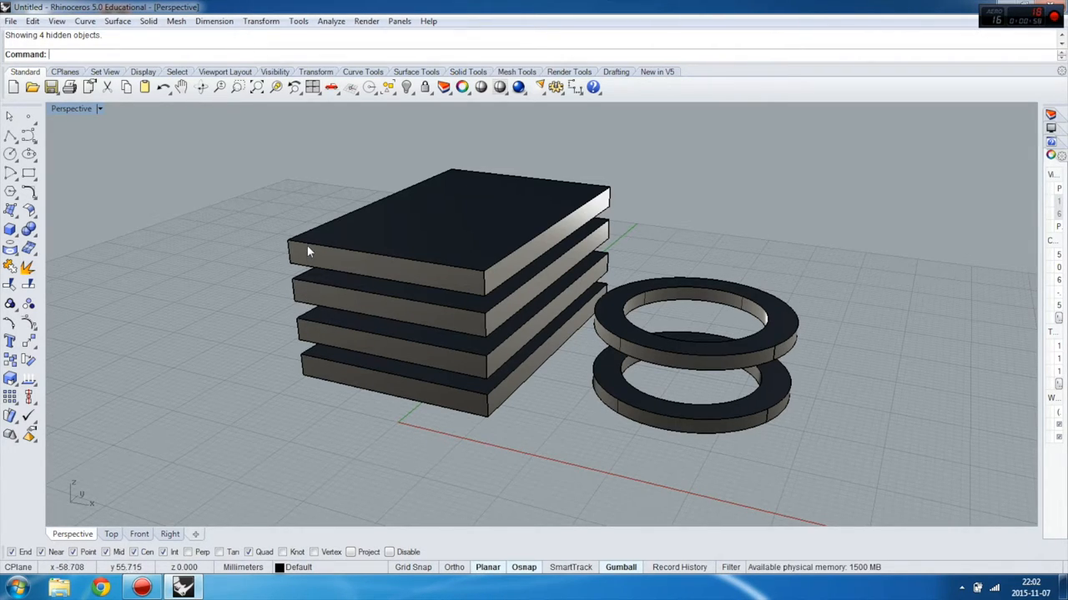
{"action": "mouse_move", "coordinate": [334, 390]}
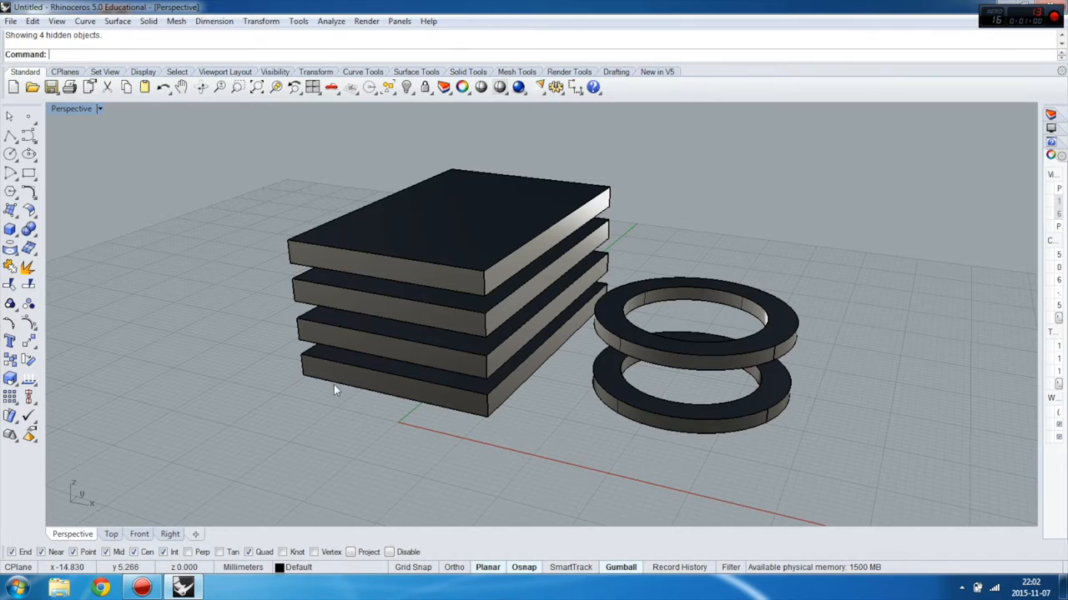
{"action": "mouse_move", "coordinate": [442, 312]}
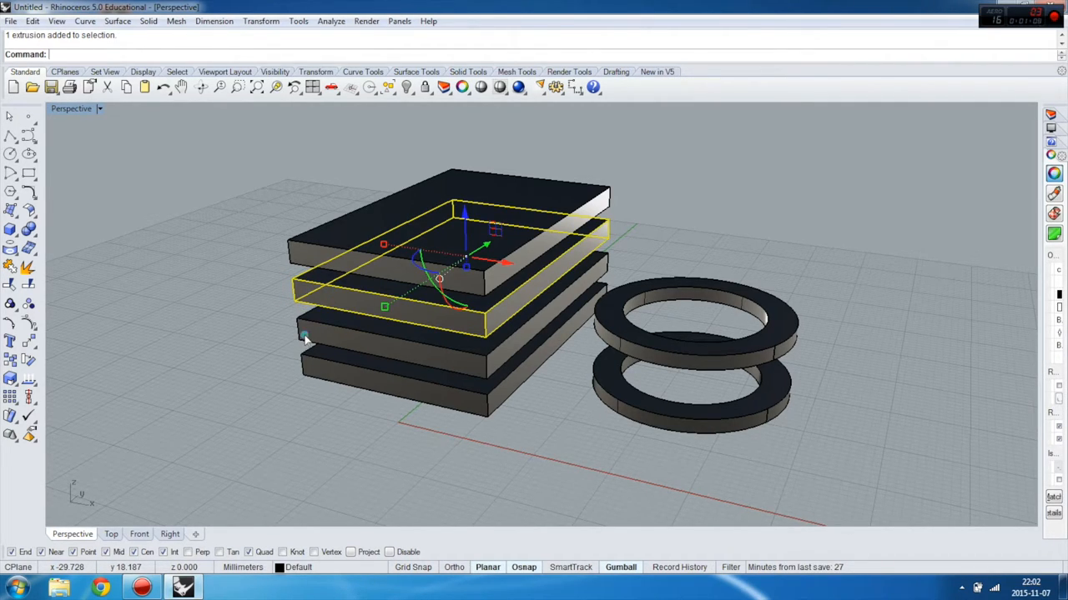
{"action": "left_click", "coordinate": [407, 87]}
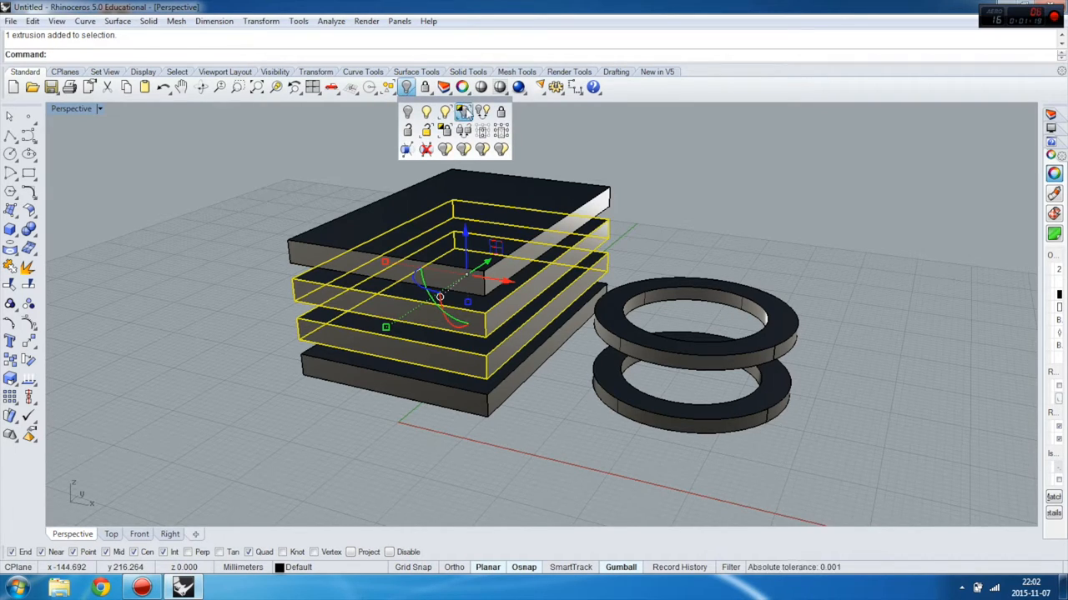
{"action": "mouse_move", "coordinate": [464, 130]}
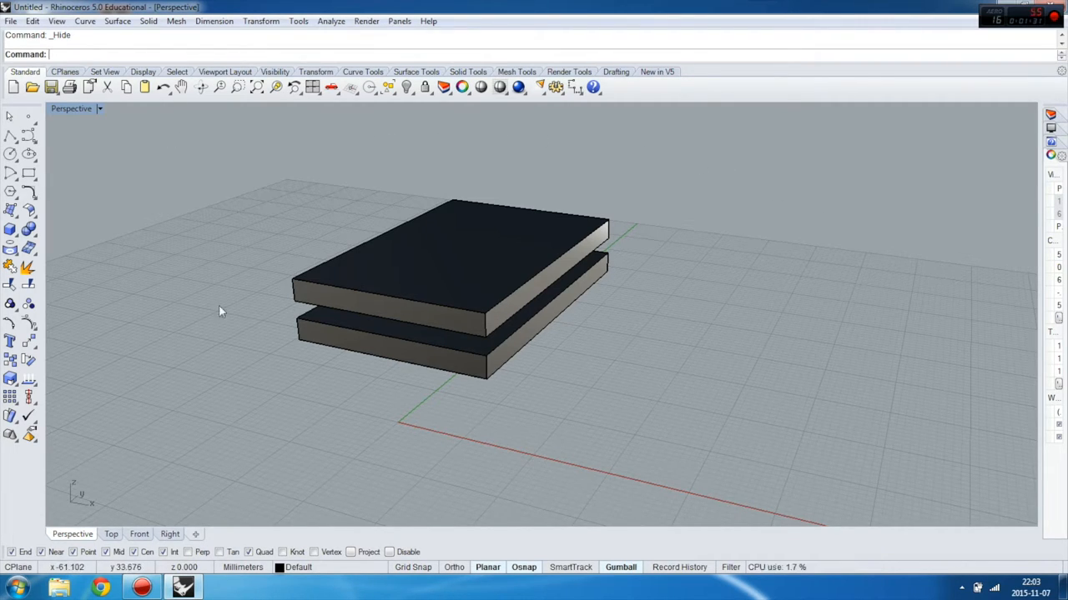
{"action": "mouse_move", "coordinate": [481, 154]}
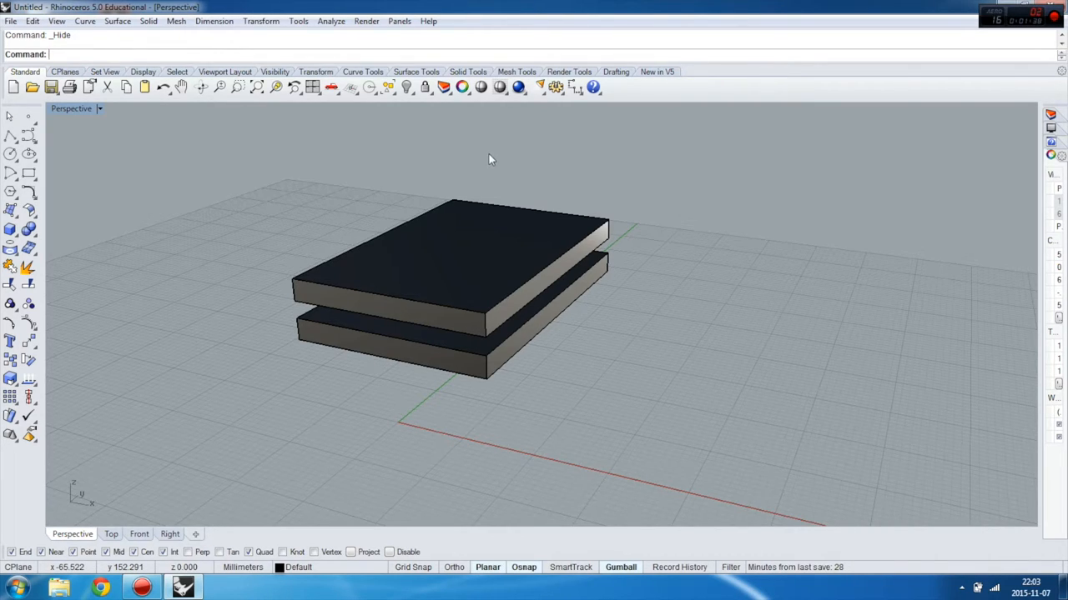
Use Show Selected to reveal the top slab above the two middle slabs.
{"action": "left_click", "coordinate": [407, 87]}
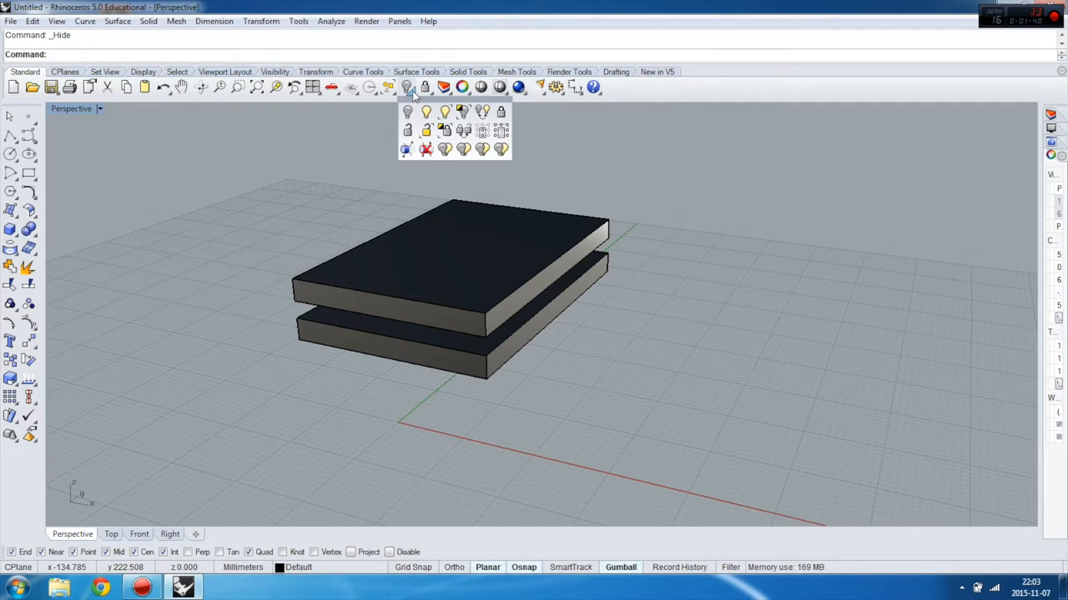
{"action": "mouse_move", "coordinate": [444, 114]}
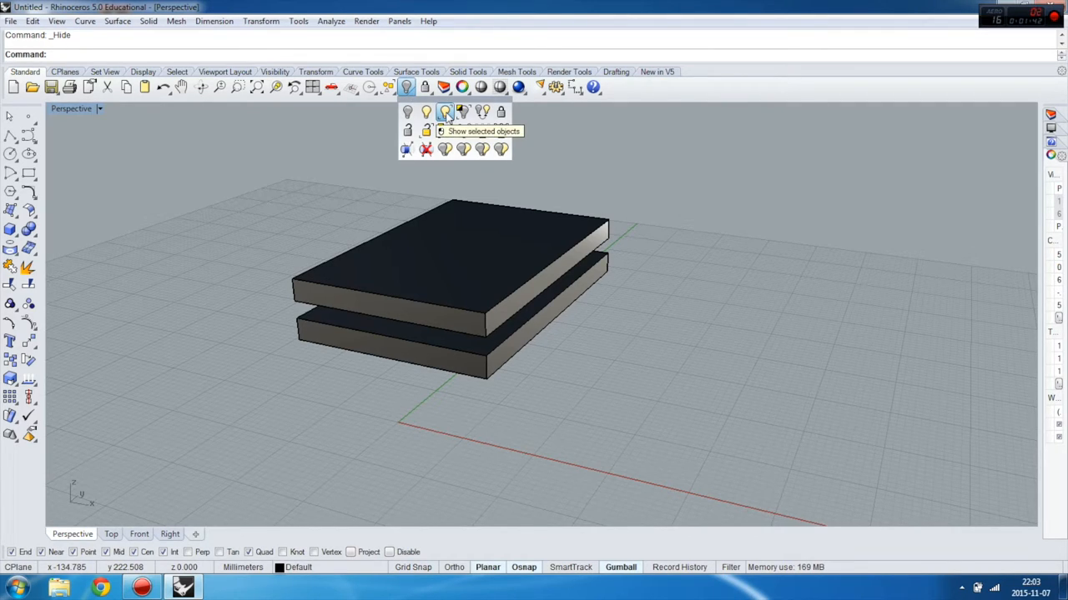
{"action": "left_click", "coordinate": [443, 112]}
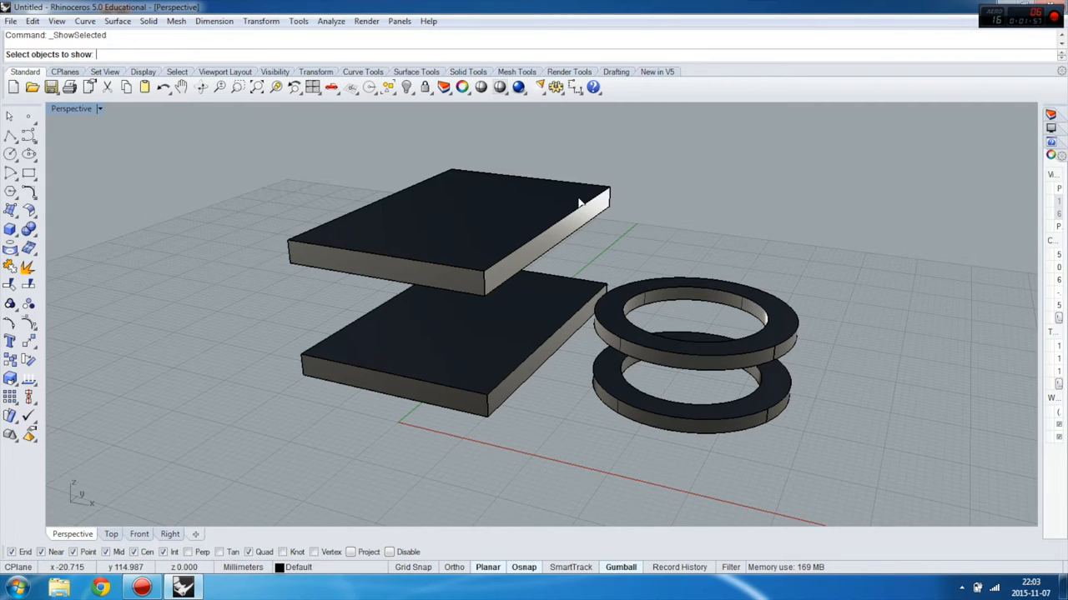
{"action": "left_click", "coordinate": [580, 202]}
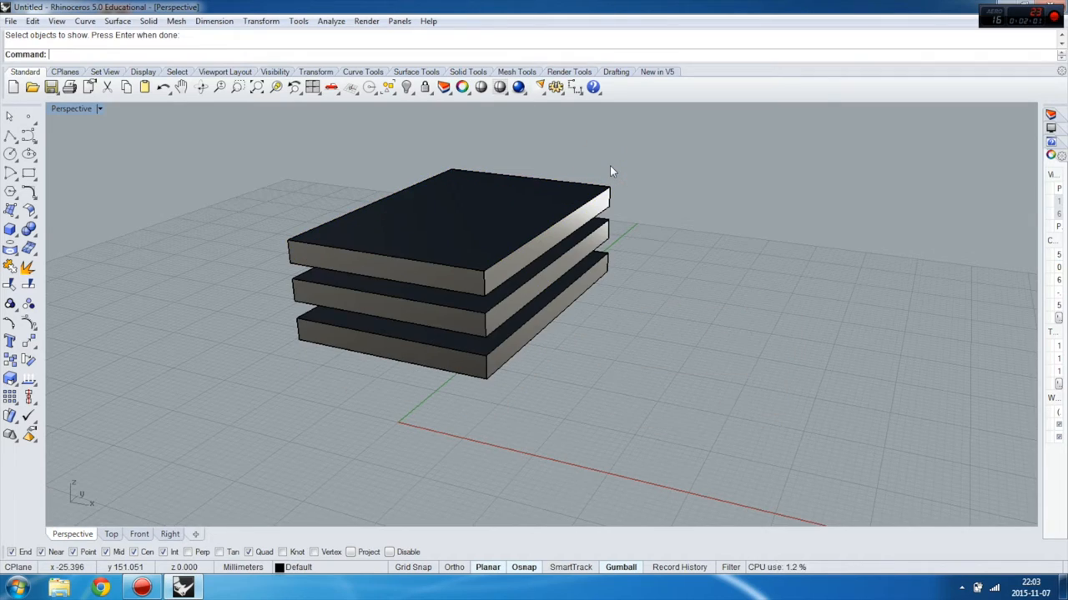
{"action": "mouse_move", "coordinate": [268, 219]}
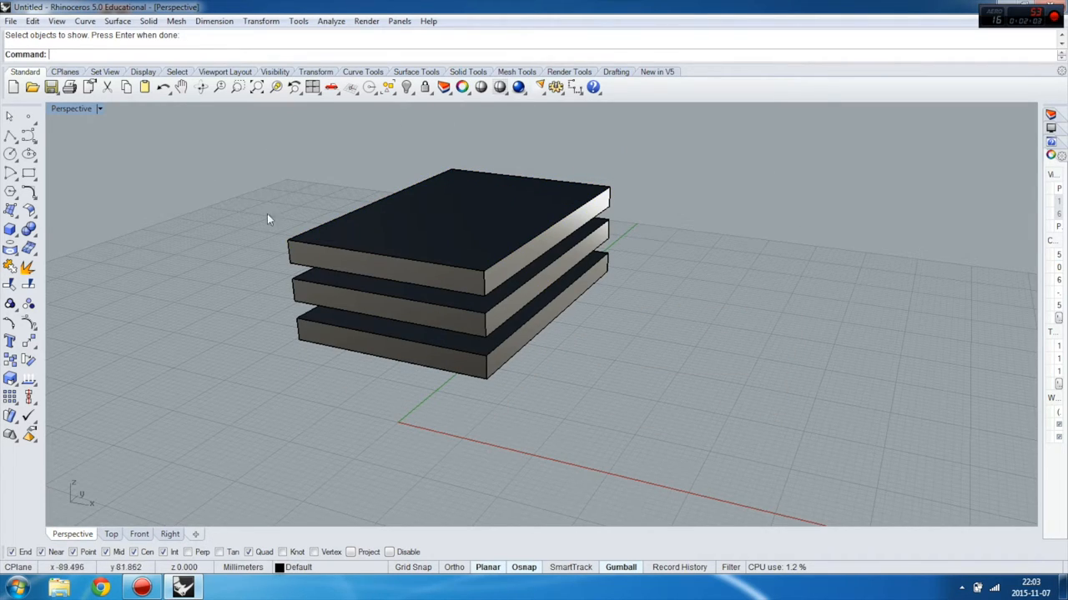
{"action": "mouse_move", "coordinate": [334, 242]}
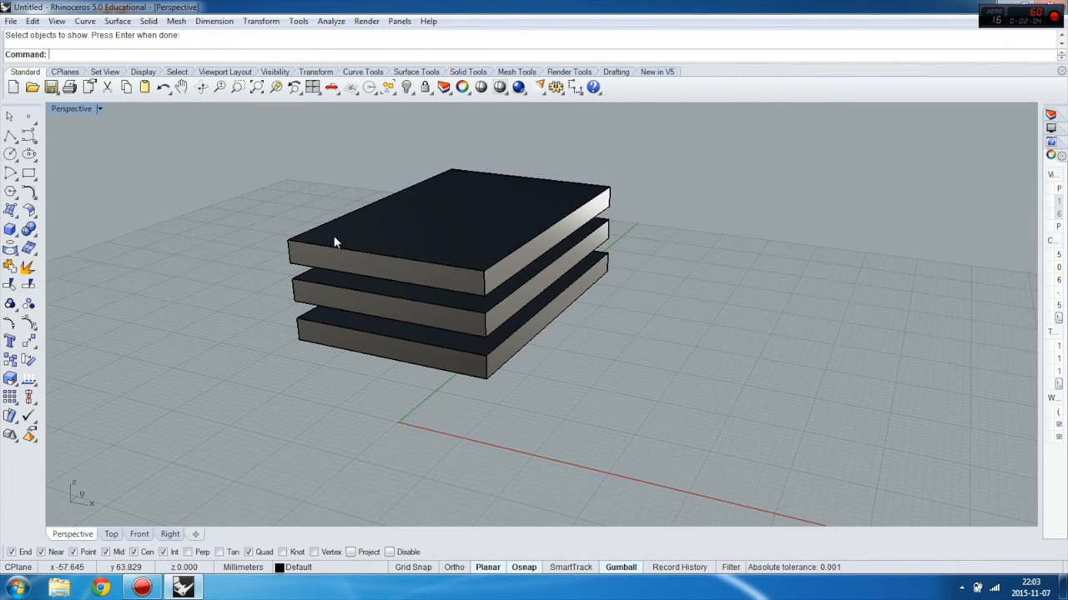
{"action": "mouse_move", "coordinate": [424, 114]}
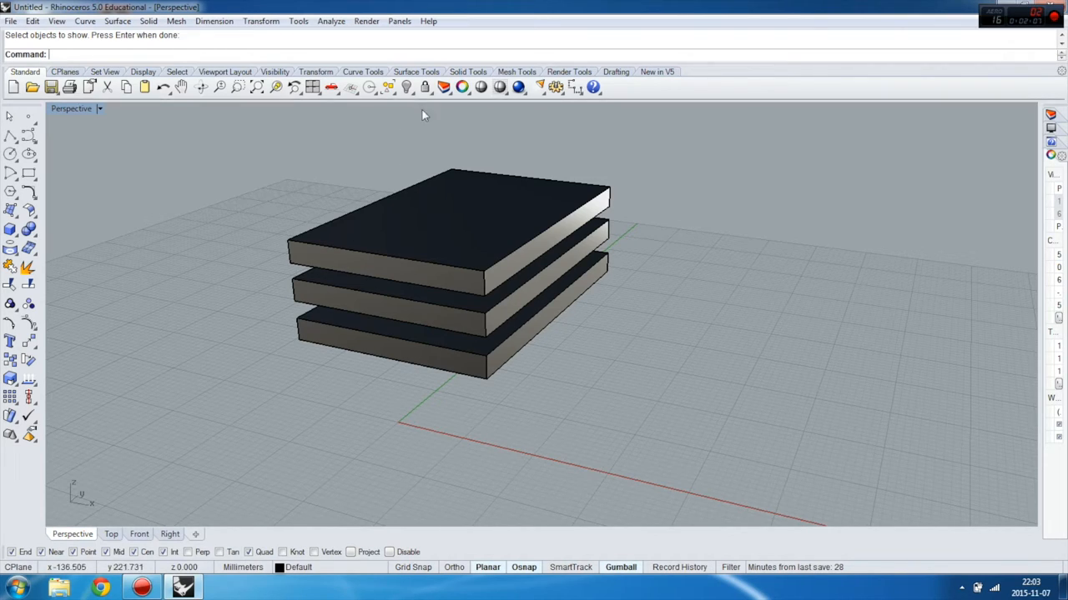
{"action": "left_click", "coordinate": [407, 87]}
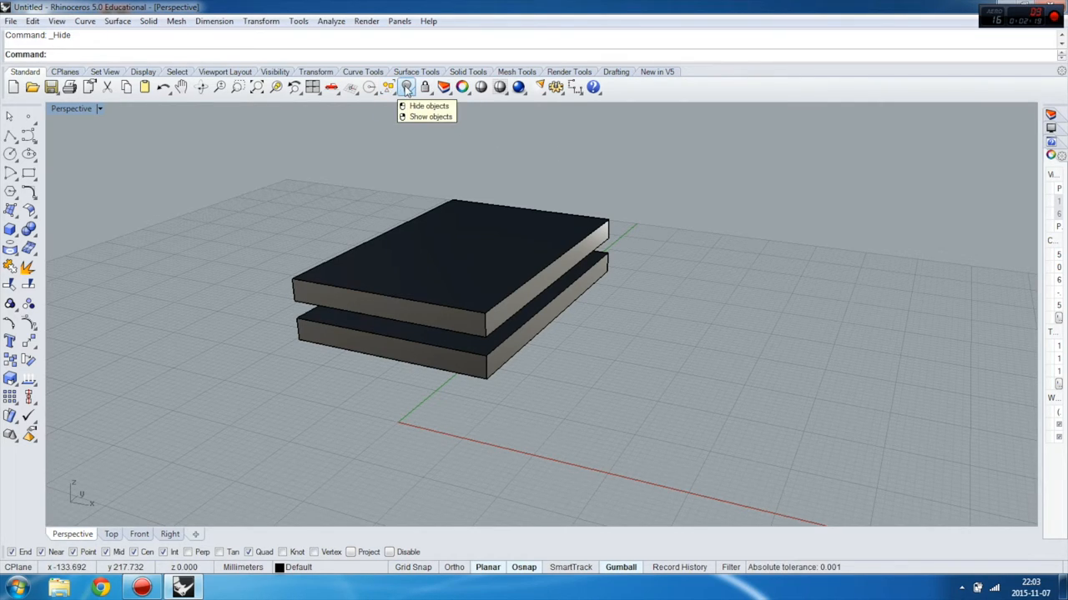
Show all hidden objects so the four slabs and both rings reappear.
{"action": "left_click", "coordinate": [430, 117]}
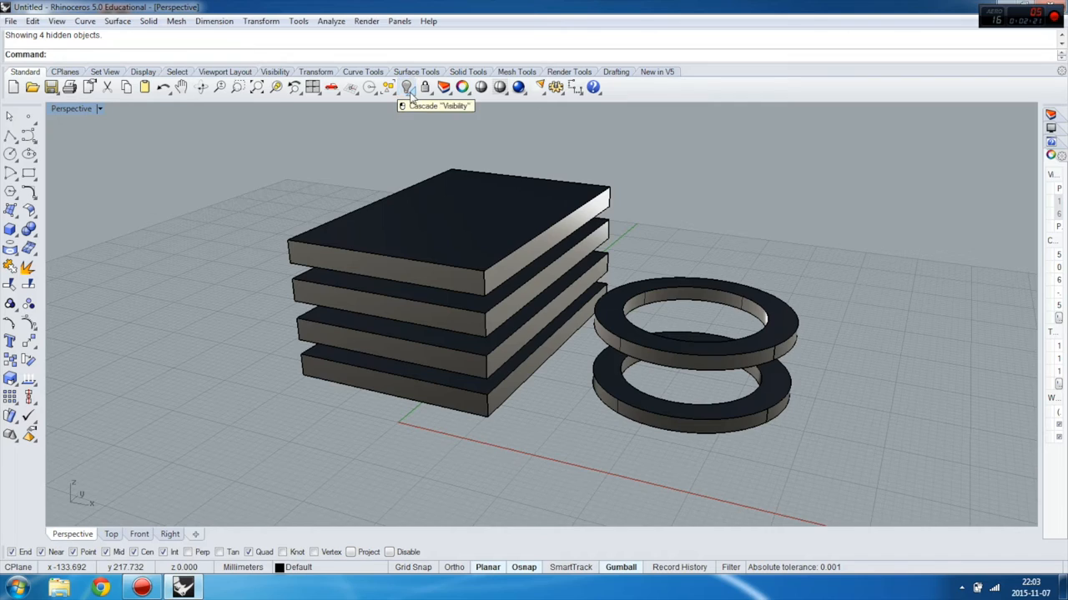
{"action": "left_click", "coordinate": [407, 86]}
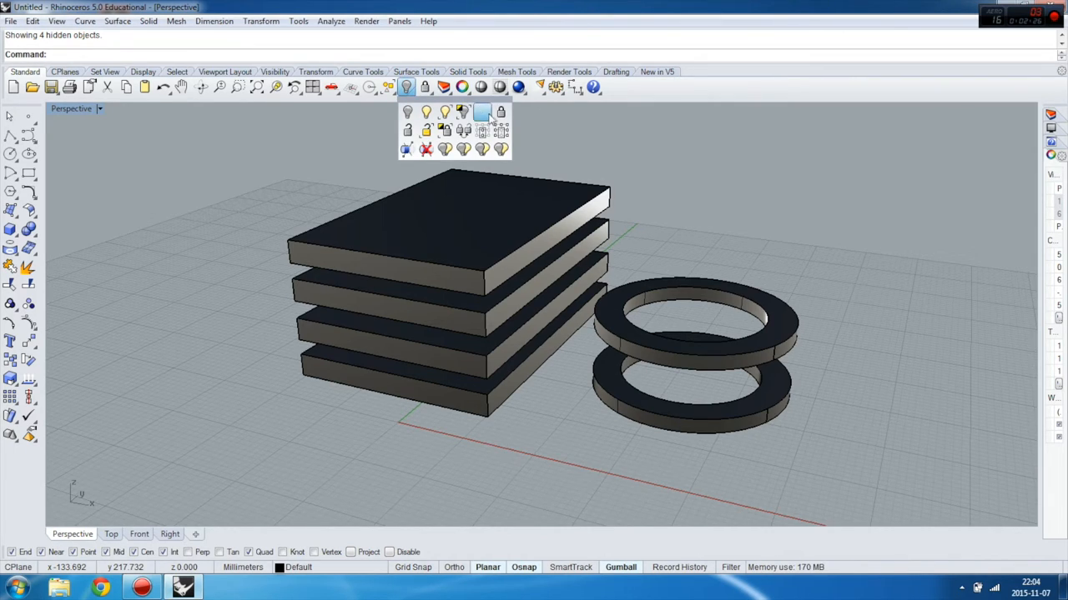
{"action": "mouse_move", "coordinate": [482, 110]}
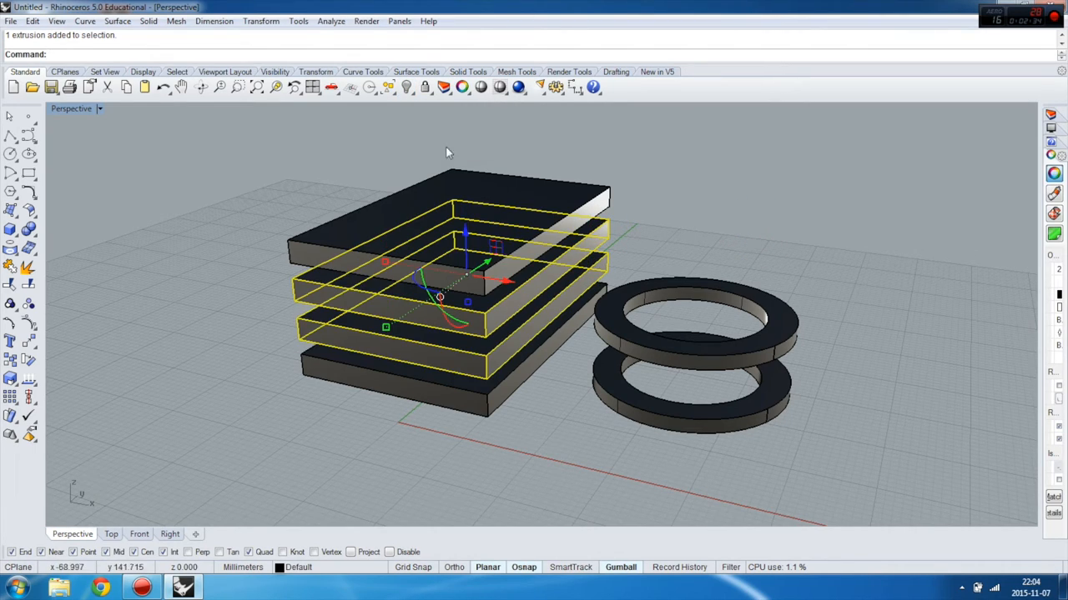
Hide all but the middle slabs, then Swap Hidden and Visible twice to end with them shown.
{"action": "left_click", "coordinate": [407, 87]}
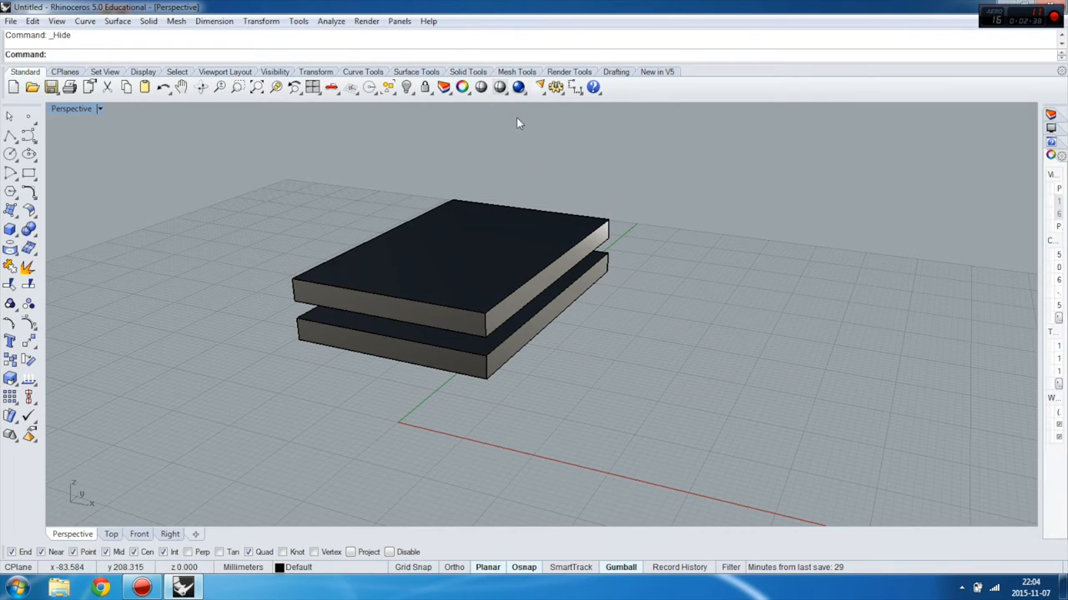
{"action": "left_click", "coordinate": [407, 86]}
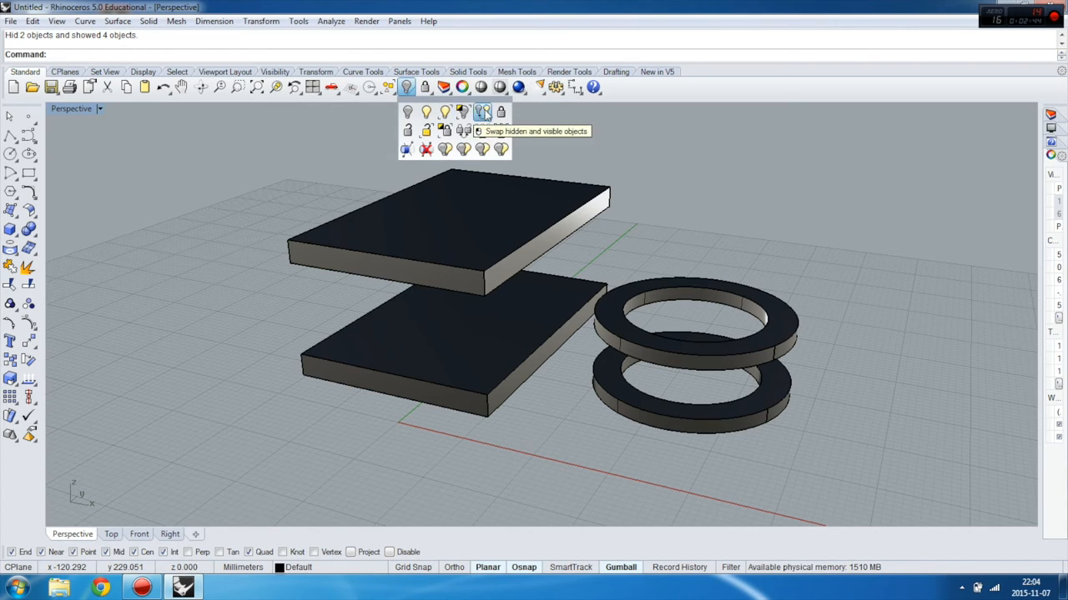
{"action": "left_click", "coordinate": [480, 112]}
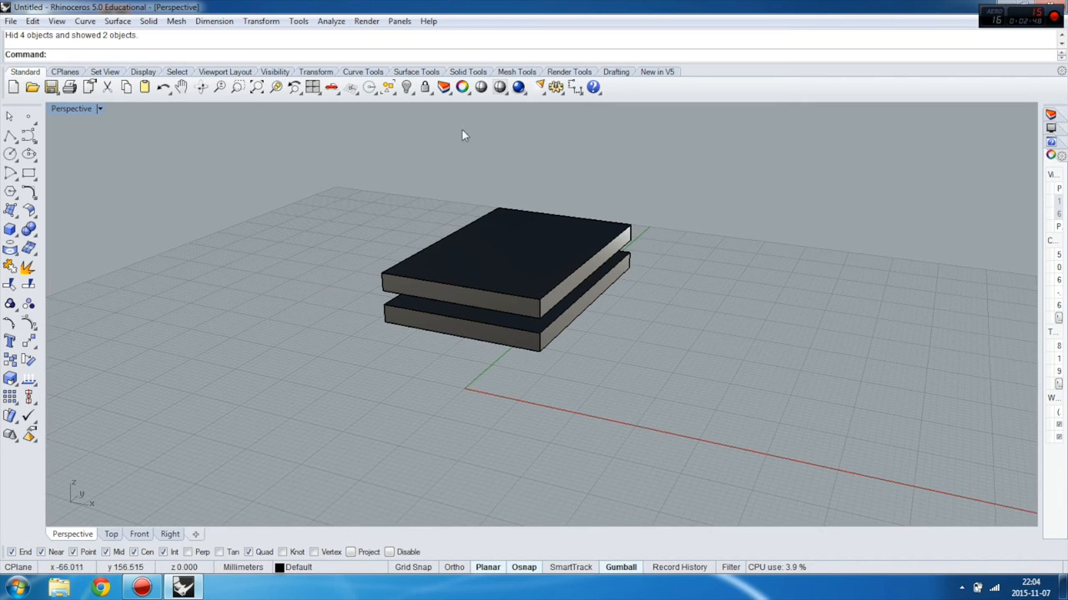
{"action": "mouse_move", "coordinate": [490, 157]}
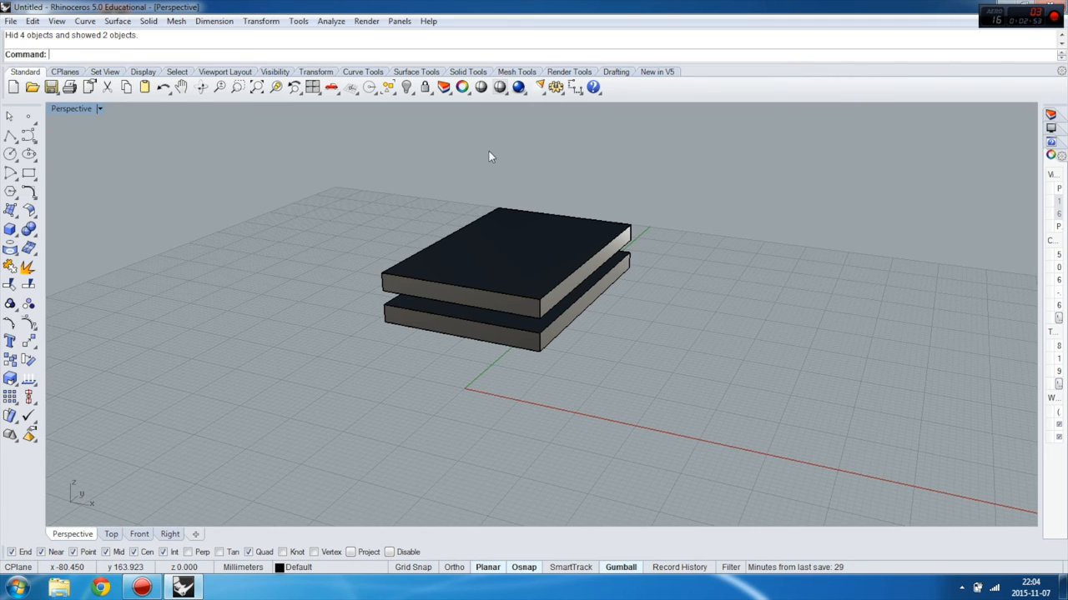
{"action": "mouse_move", "coordinate": [526, 143]}
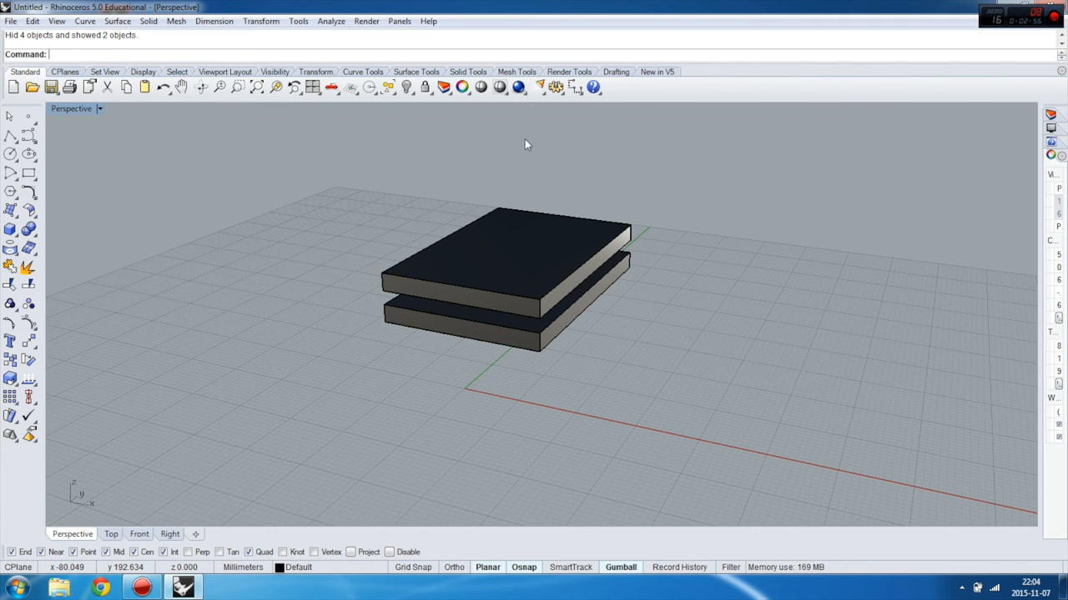